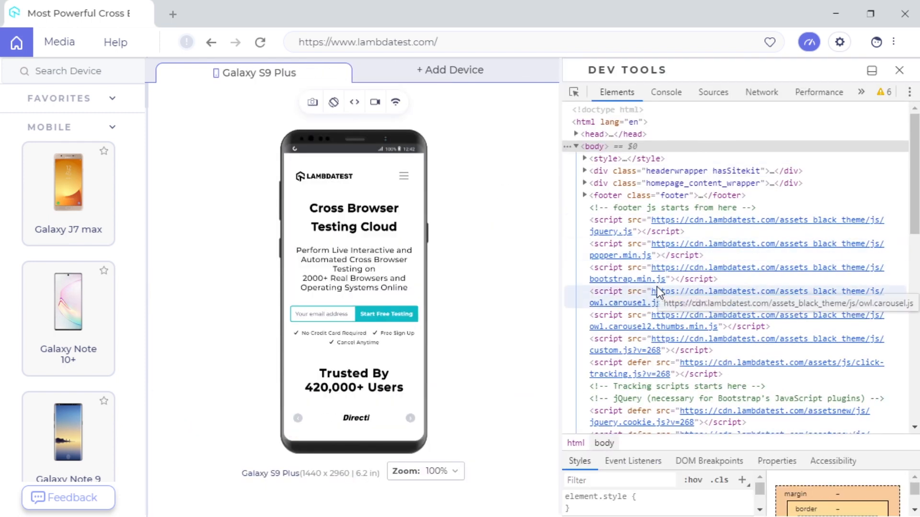
- Scroll down the Google home page in the Galaxy S9 Plus viewport
{"action": "scroll", "scroll_direction": "down", "scroll_amount": 3}
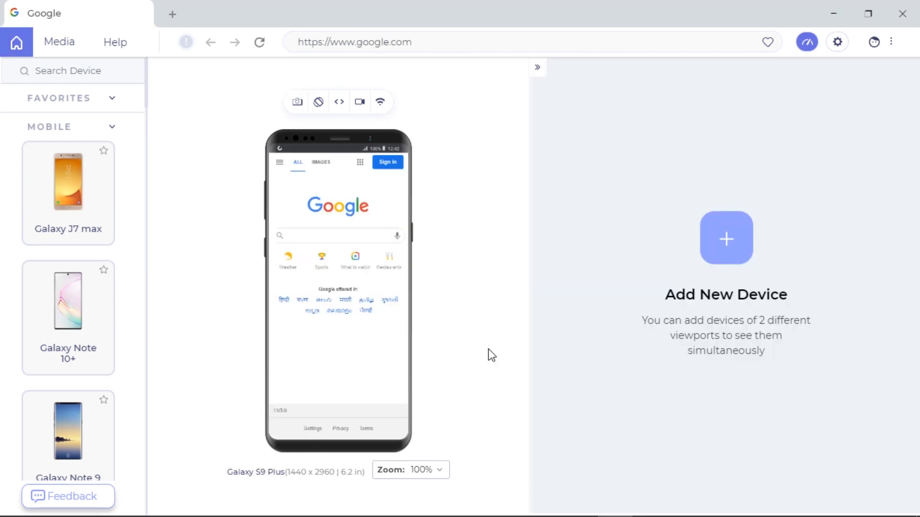
{"action": "mouse_move", "coordinate": [340, 102]}
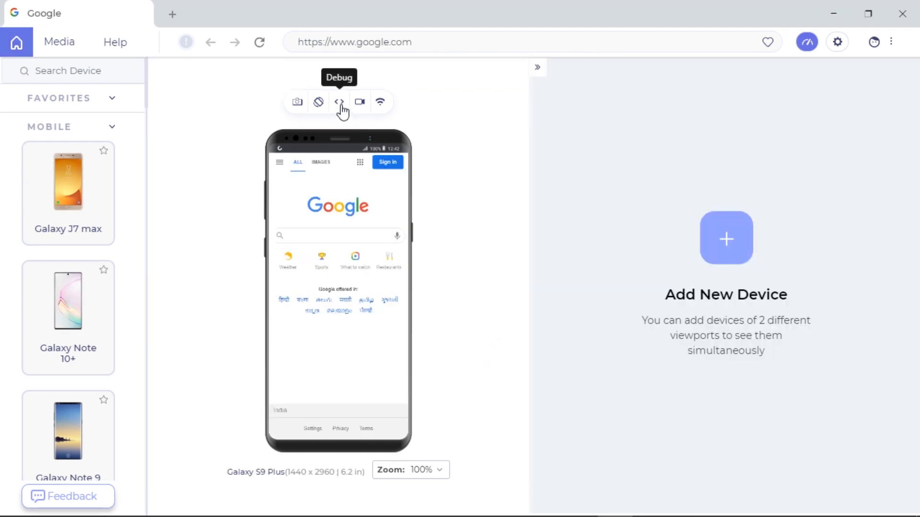
- Open native DevTools for the Galaxy S9 Plus viewport showing Google
{"action": "left_click", "coordinate": [340, 101]}
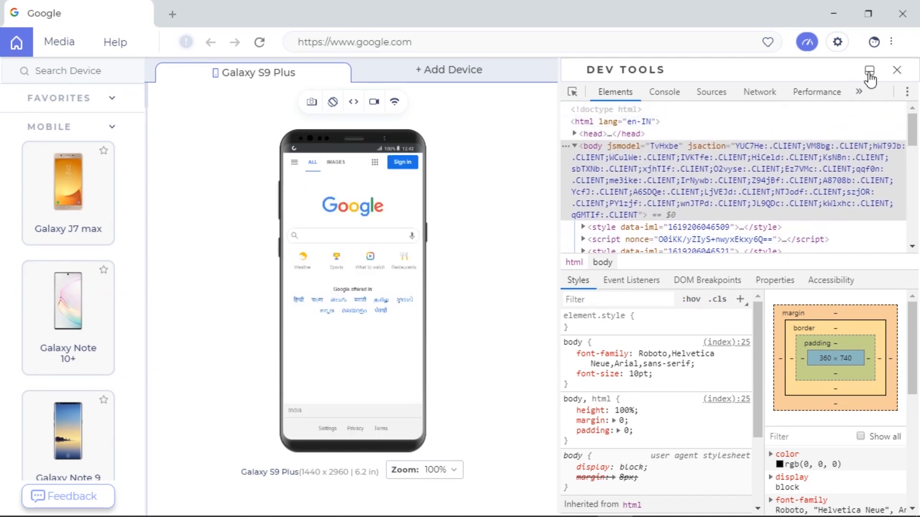
{"action": "left_click", "coordinate": [869, 71]}
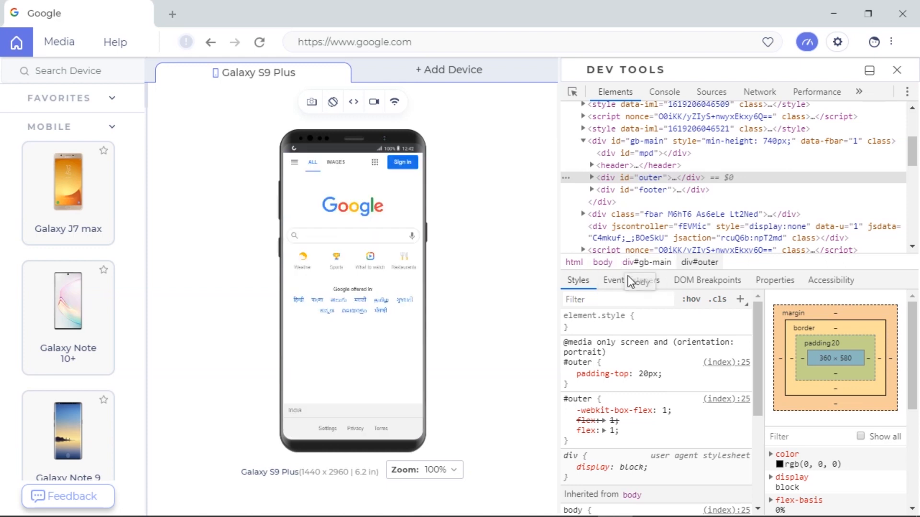
{"action": "mouse_move", "coordinate": [820, 291]}
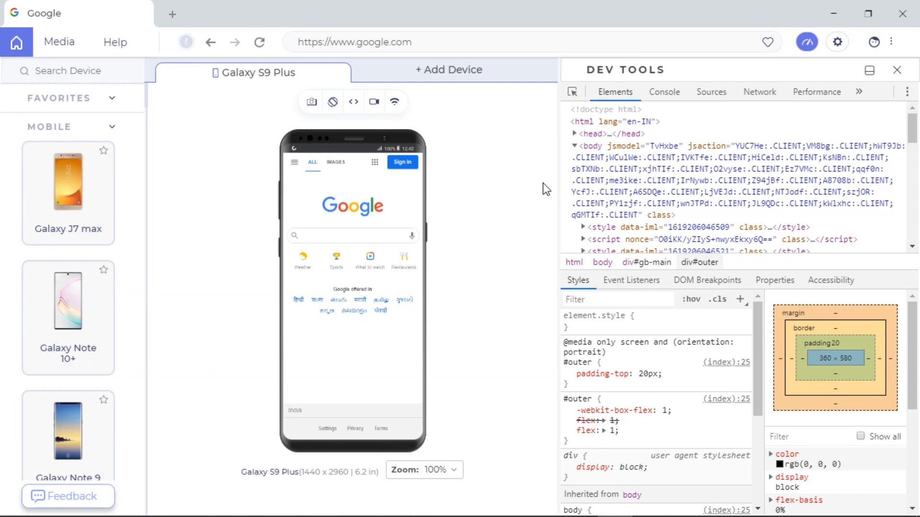
- Add a 13-inch MacBook Air viewport beside the Galaxy S9 Plus from Existing Devices
{"action": "double_click", "coordinate": [370, 41]}
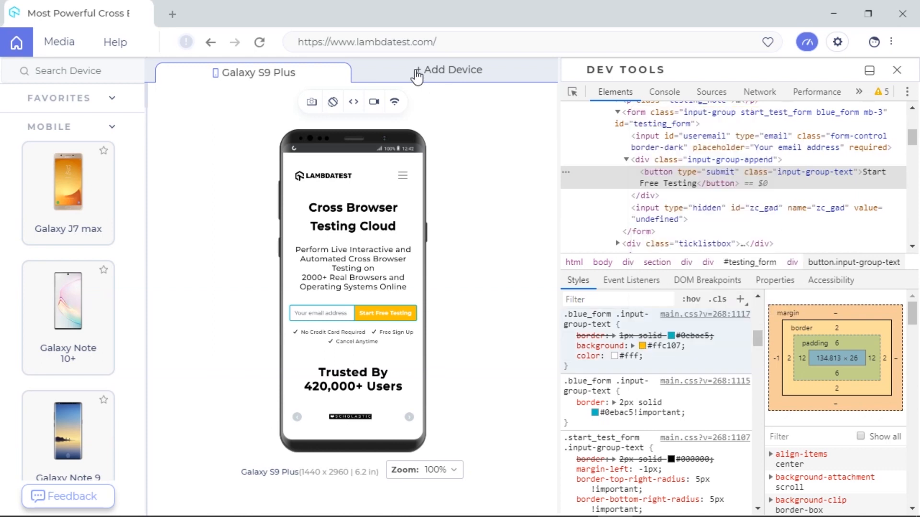
{"action": "left_click", "coordinate": [451, 70]}
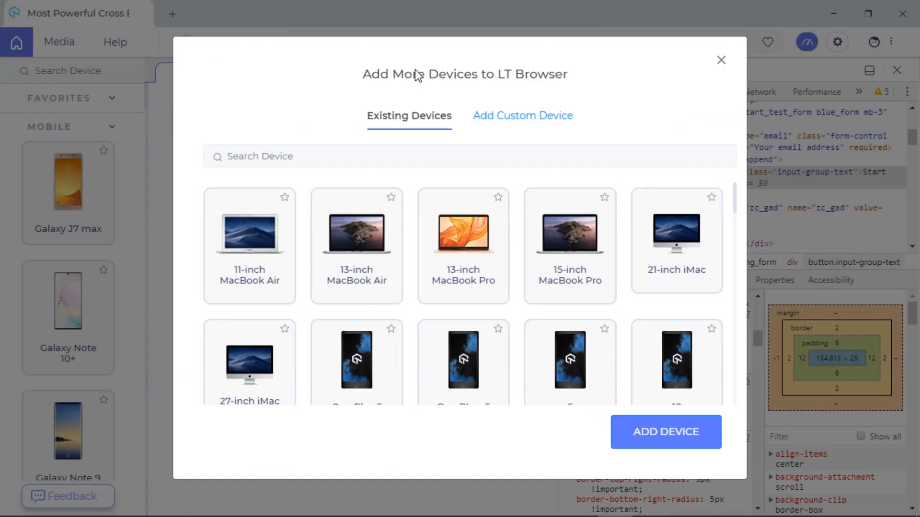
{"action": "left_click", "coordinate": [356, 246]}
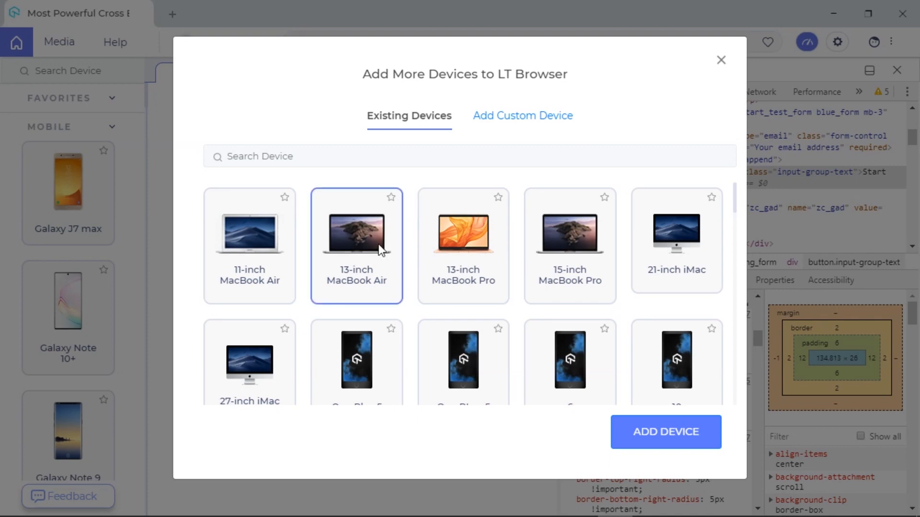
{"action": "left_click", "coordinate": [665, 432]}
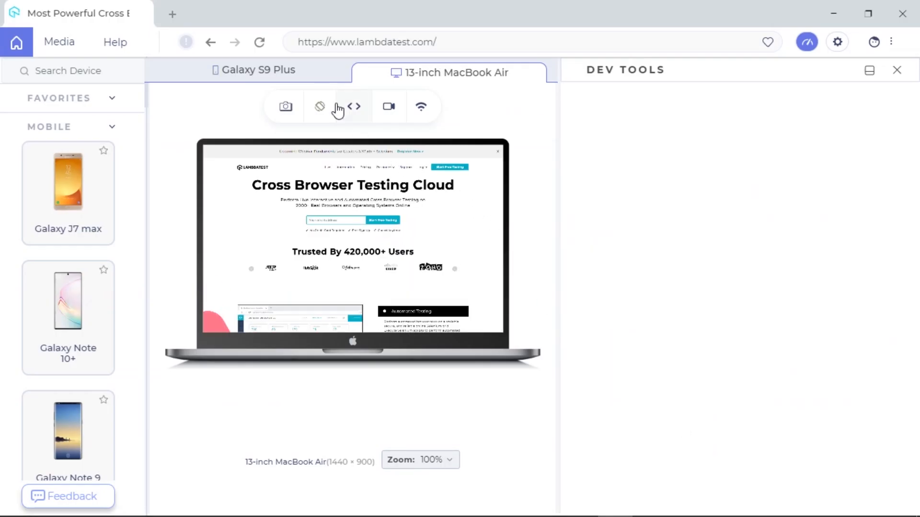
- Open DevTools on the MacBook Air viewport, then start Help > Chat Support
{"action": "left_click", "coordinate": [353, 107]}
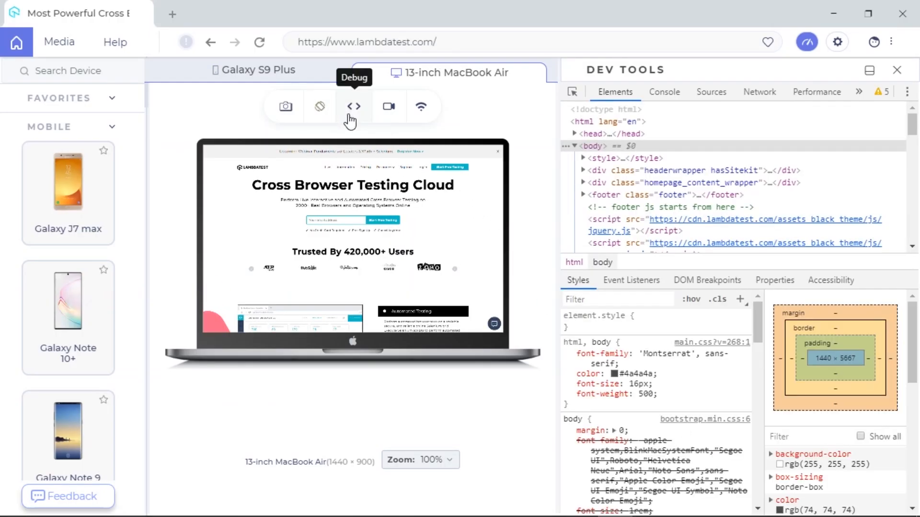
{"action": "left_click", "coordinate": [353, 107]}
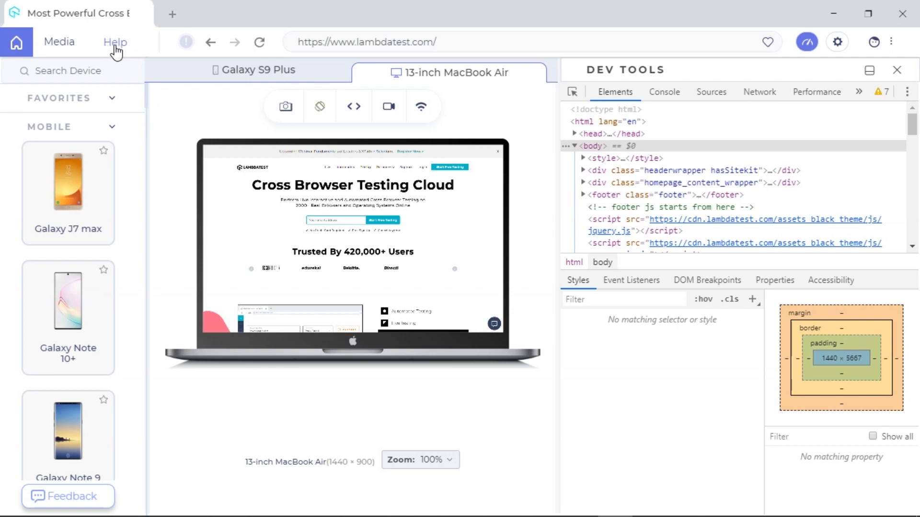
{"action": "left_click", "coordinate": [115, 42]}
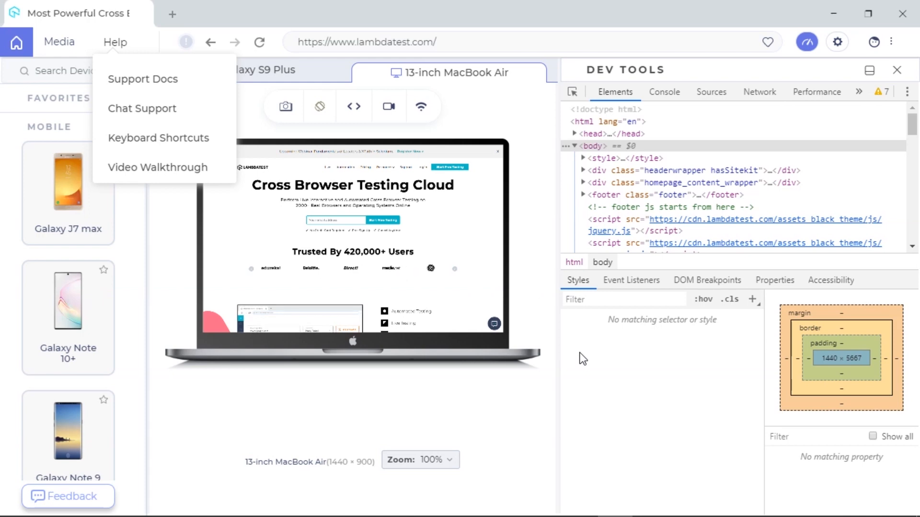
{"action": "left_click", "coordinate": [142, 109]}
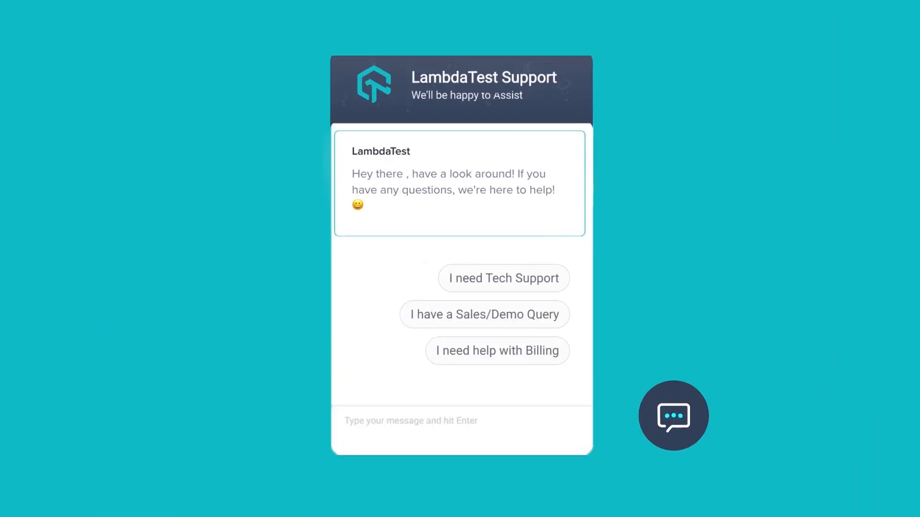